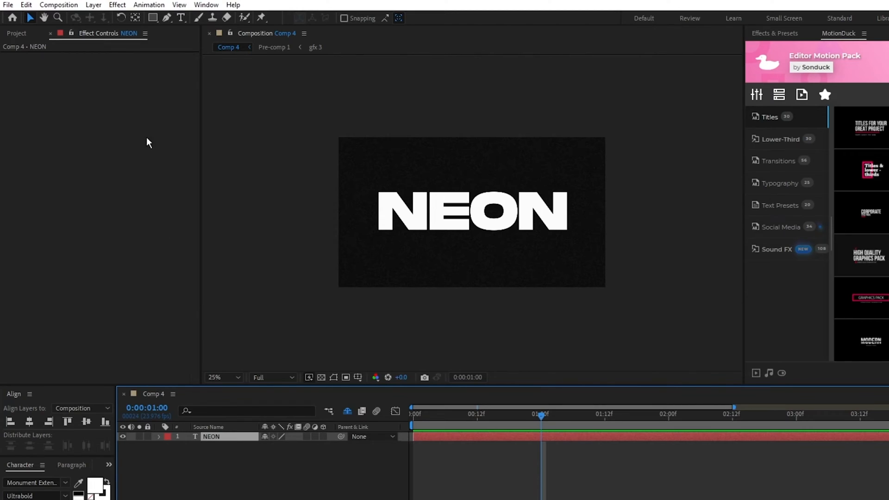
Add 4-Color Gradient and Glow effects to the NEON text layer with default colours.
left_click(117, 5)
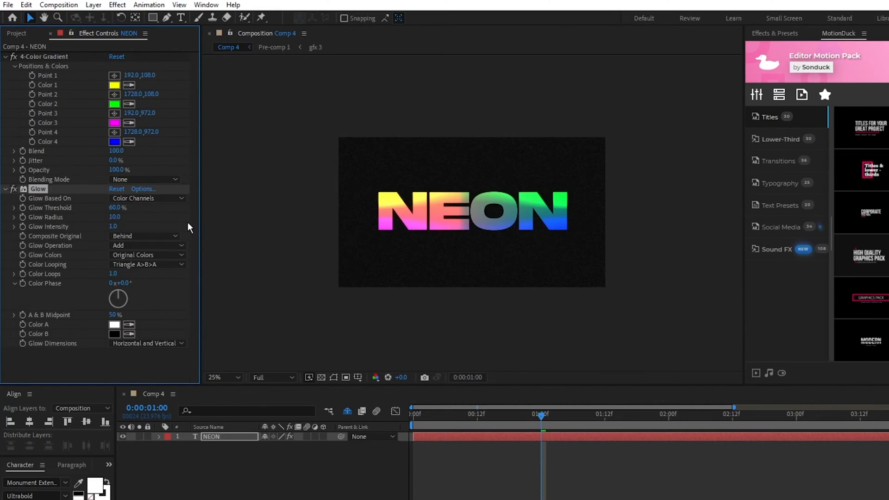
Recolour the gradient's four swatches to pink, purple, blue and aqua.
left_click(114, 84)
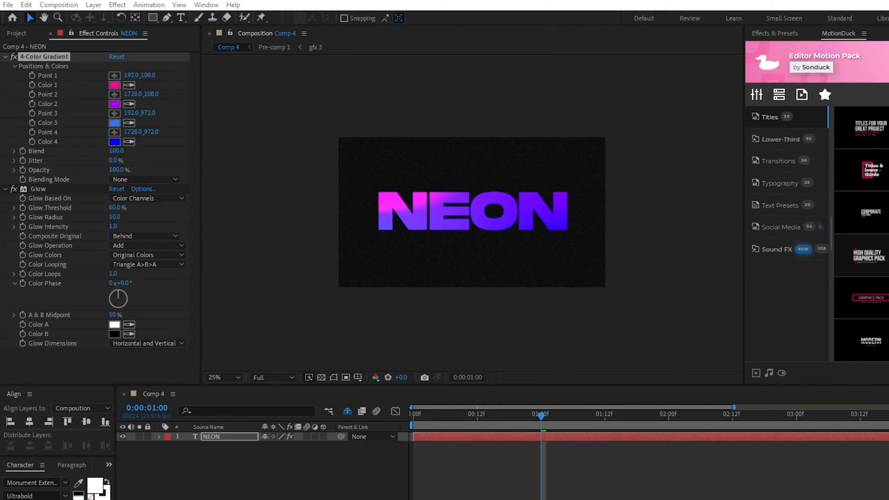
left_click(114, 141)
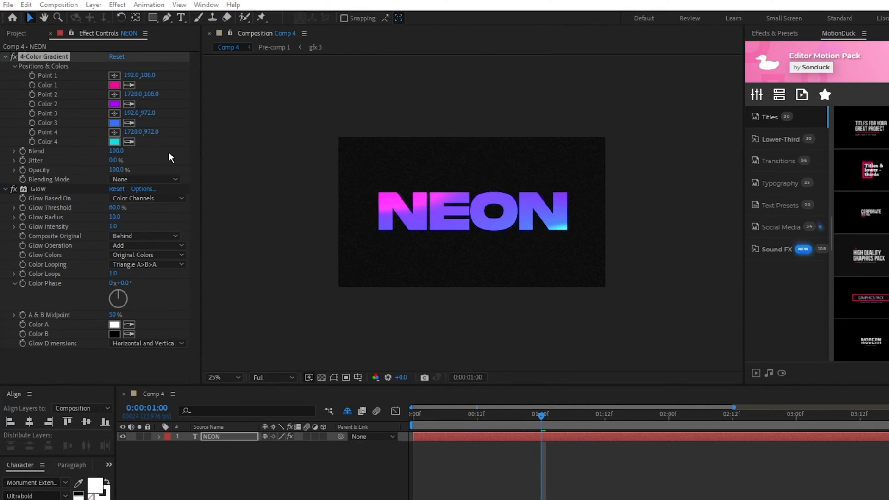